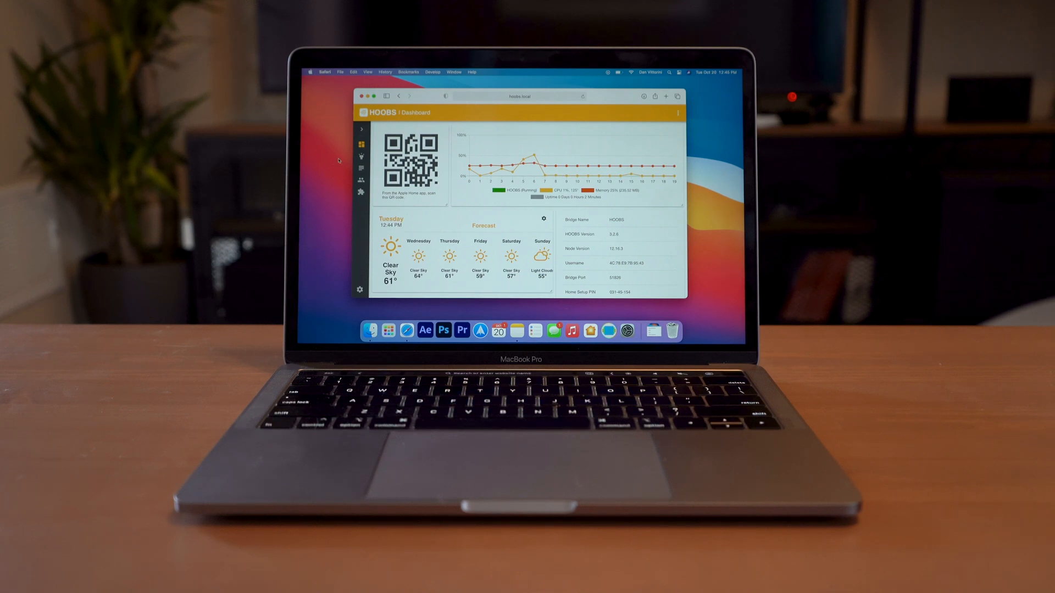
- Open the HOOBS Plugins page from the sidebar
left_click(361, 192)
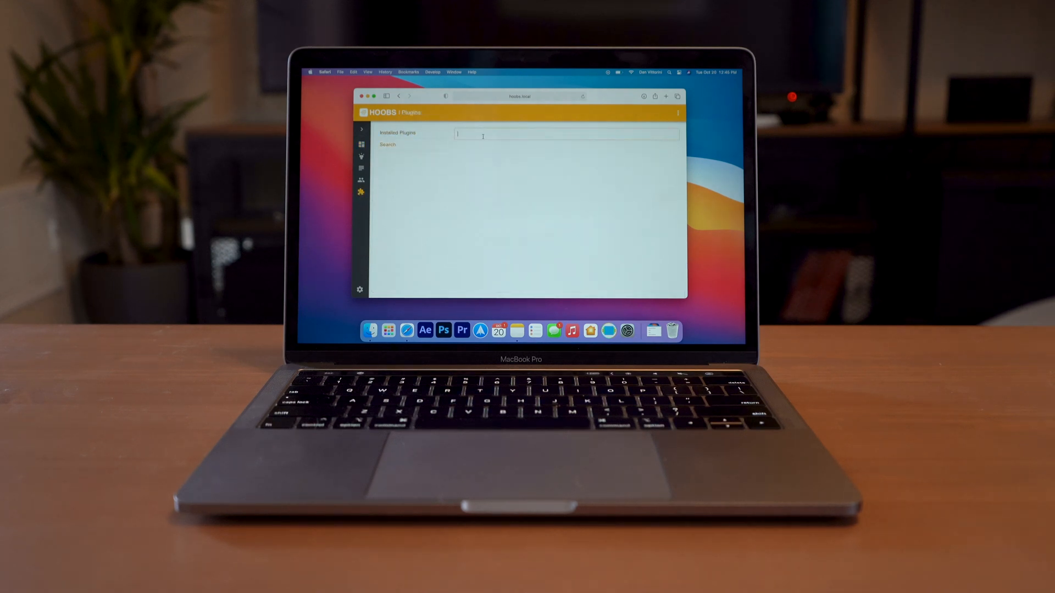
- Search for 'myq' and install the myQ plugin
type("myq")
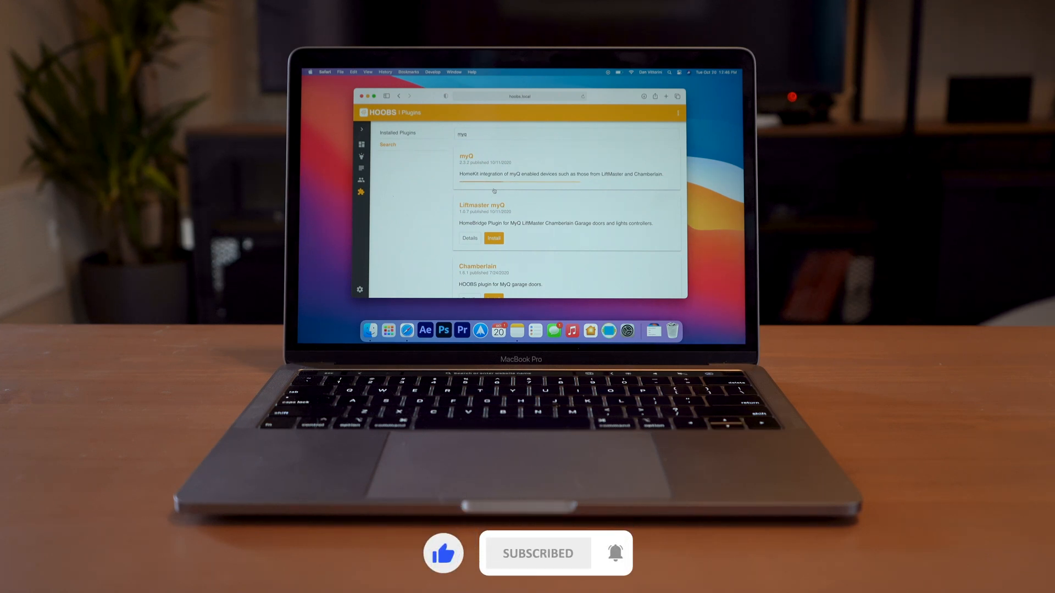
left_click(493, 238)
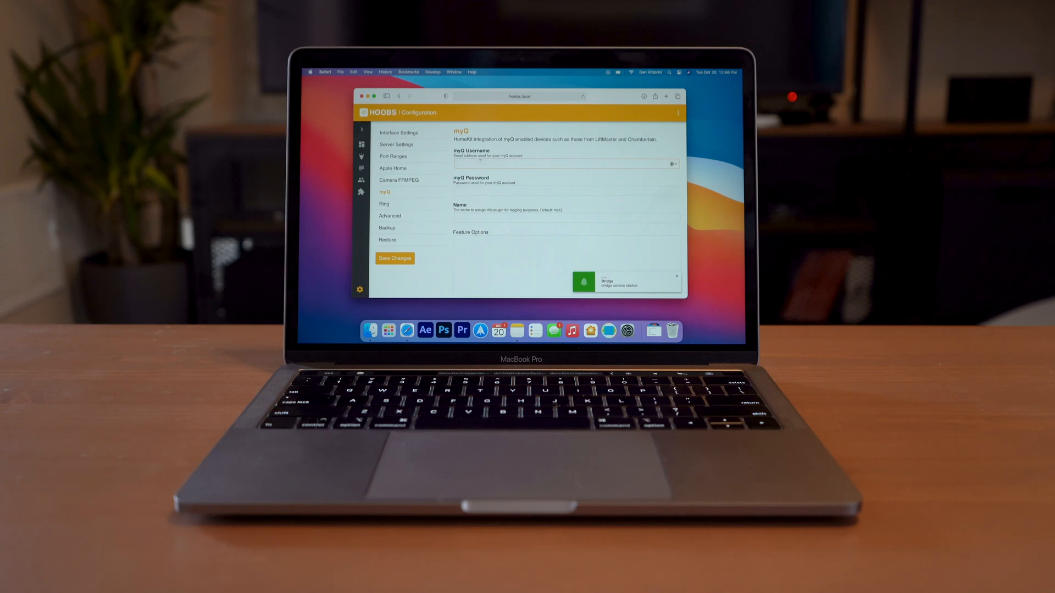
- Enter the myQ account username and password, then save the plugin configuration
left_click(567, 240)
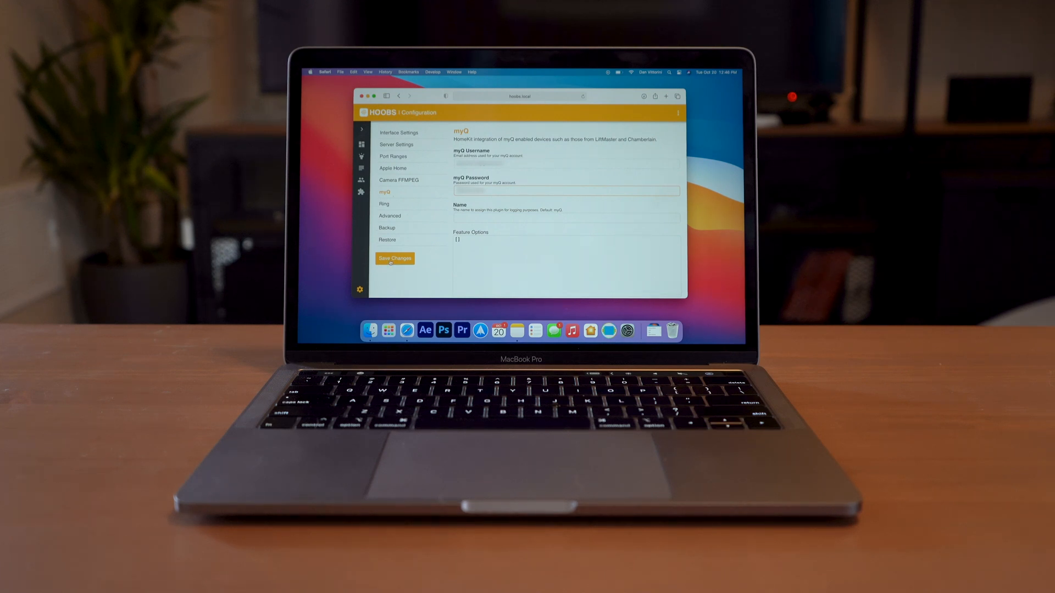
left_click(395, 259)
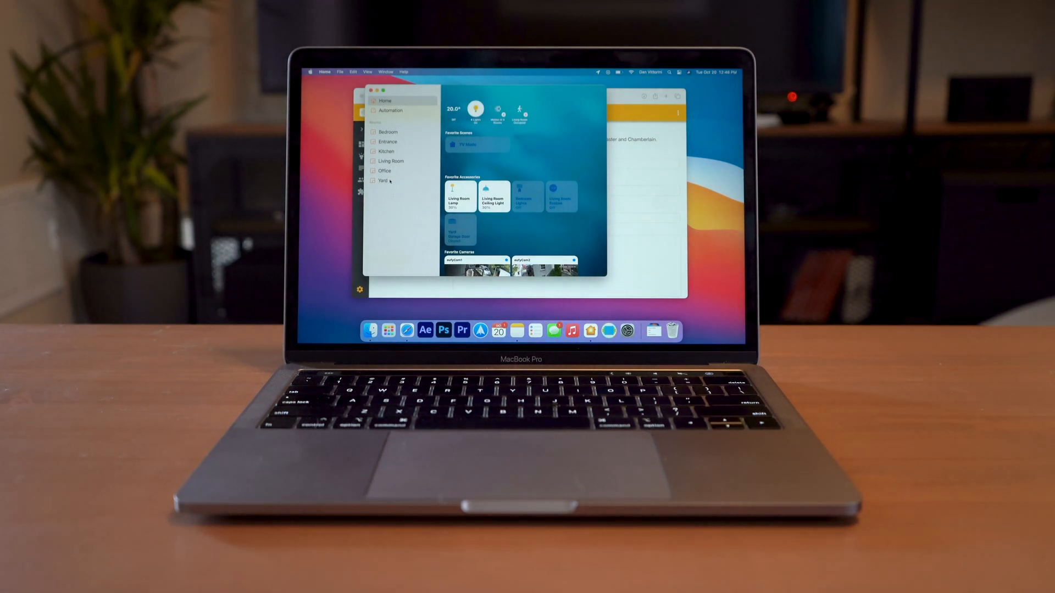
- Open the Yard room to see the myQ Garage Door accessory
left_click(382, 180)
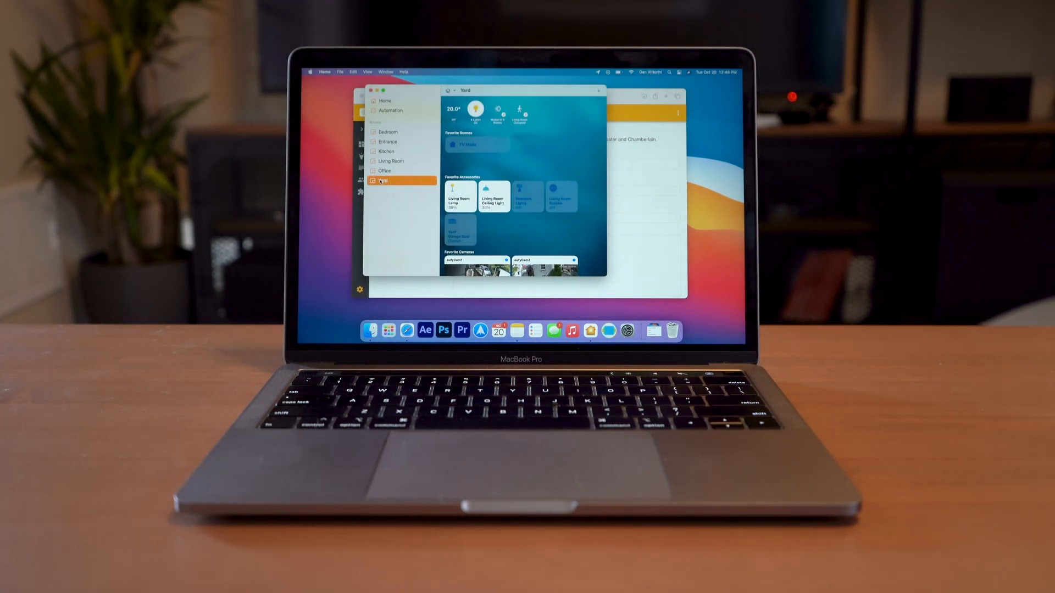
left_click(383, 181)
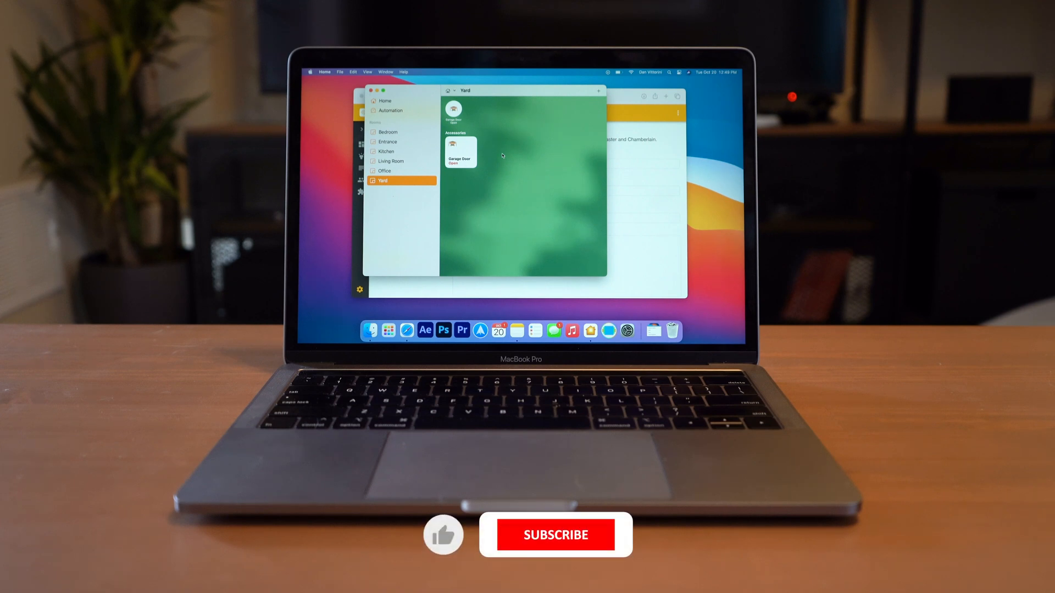
left_click(555, 535)
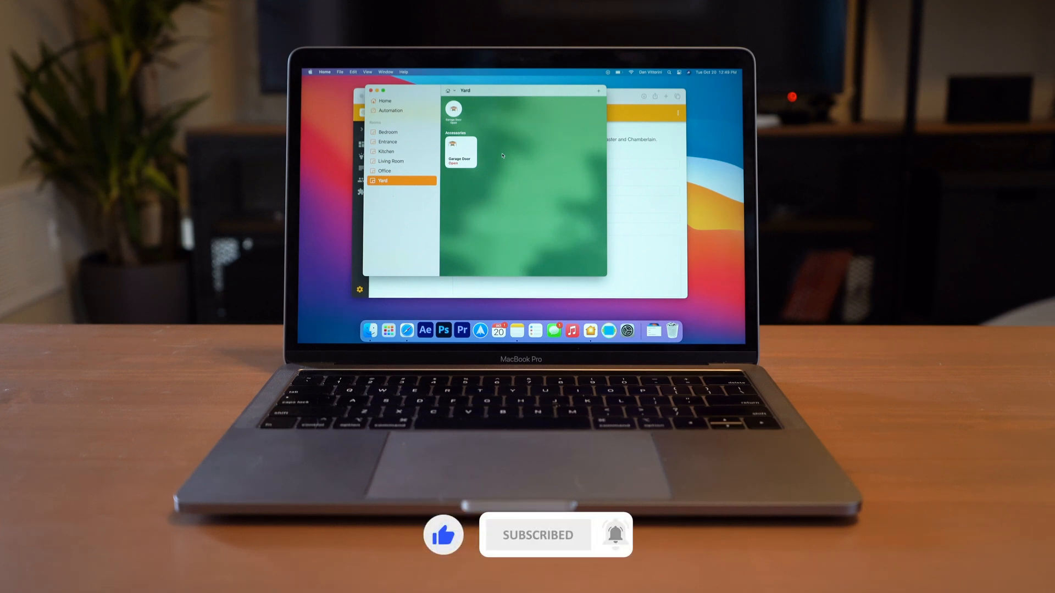